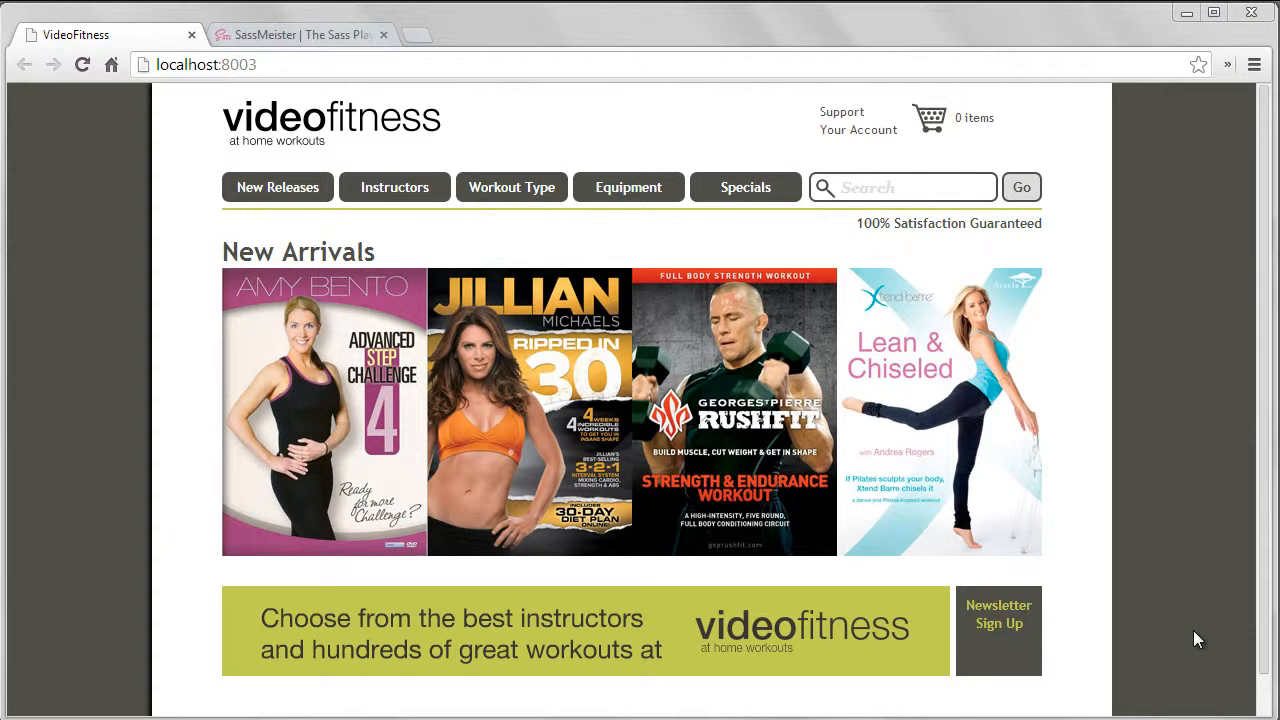
Step: Switch to the SassMeister playground showing the $rainbow list and seven outlined boxes
left_click(512, 188)
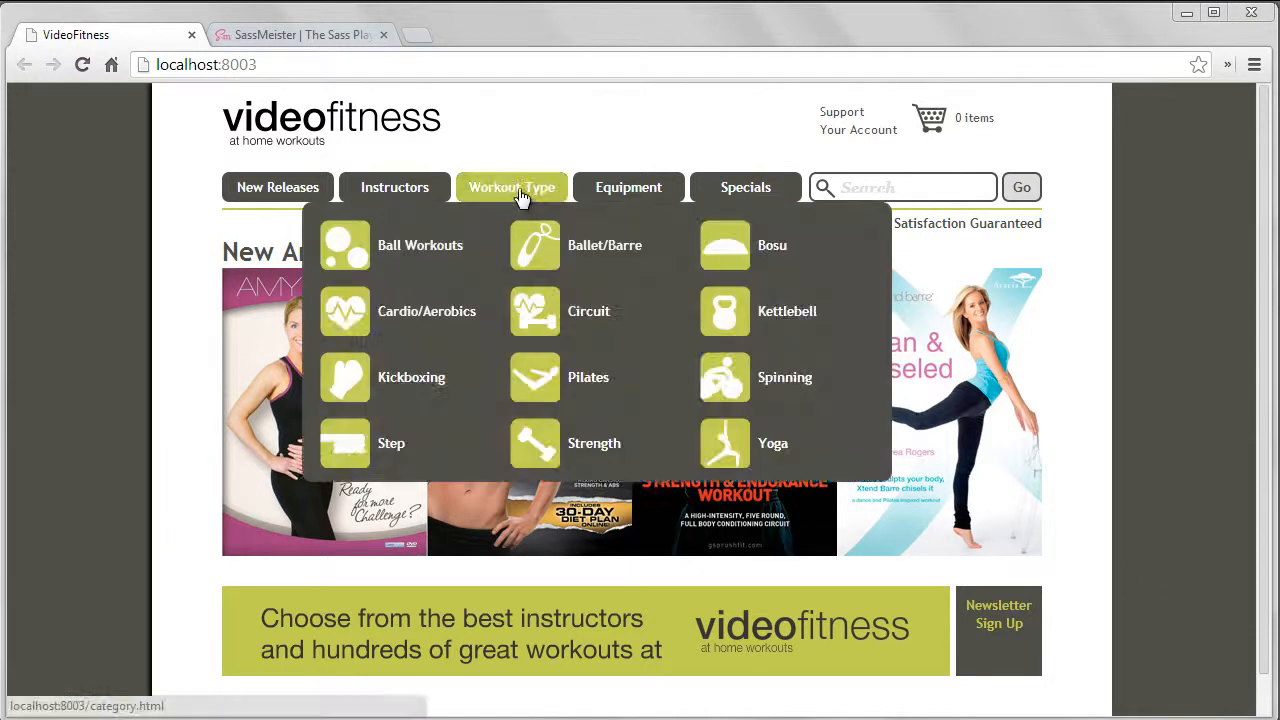
mouse_move(432, 244)
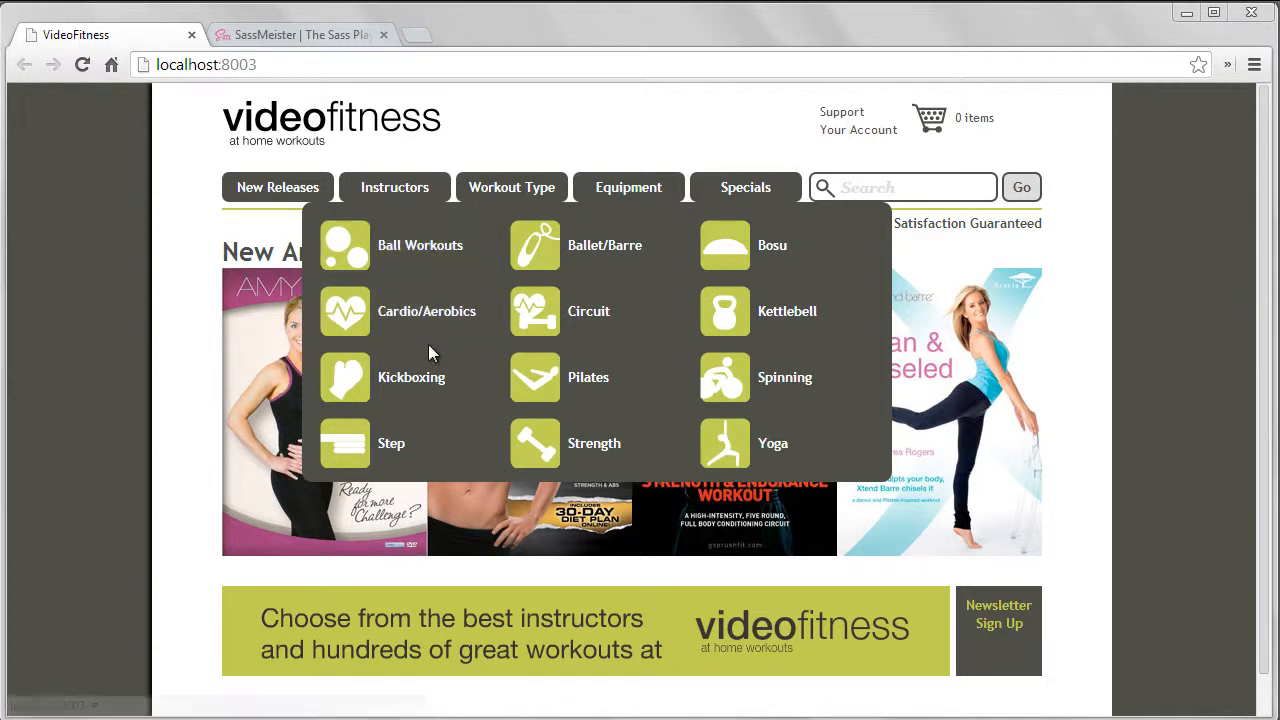
mouse_move(436, 88)
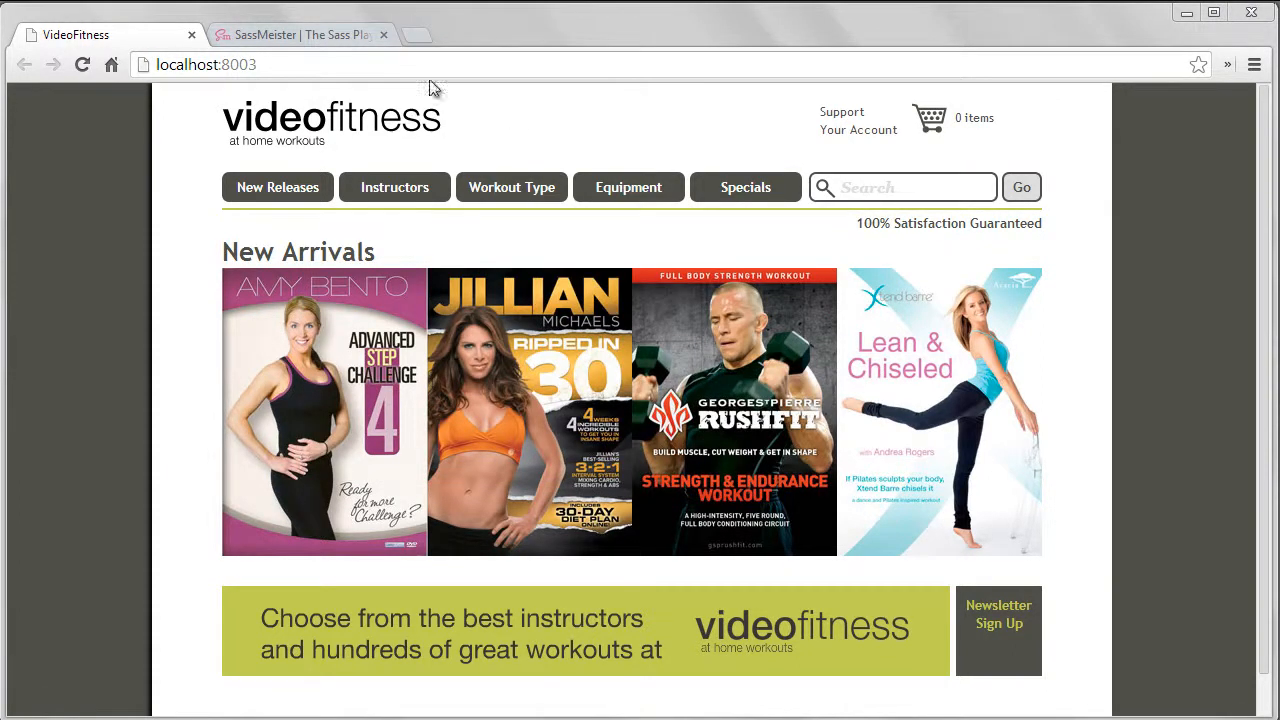
mouse_move(330, 36)
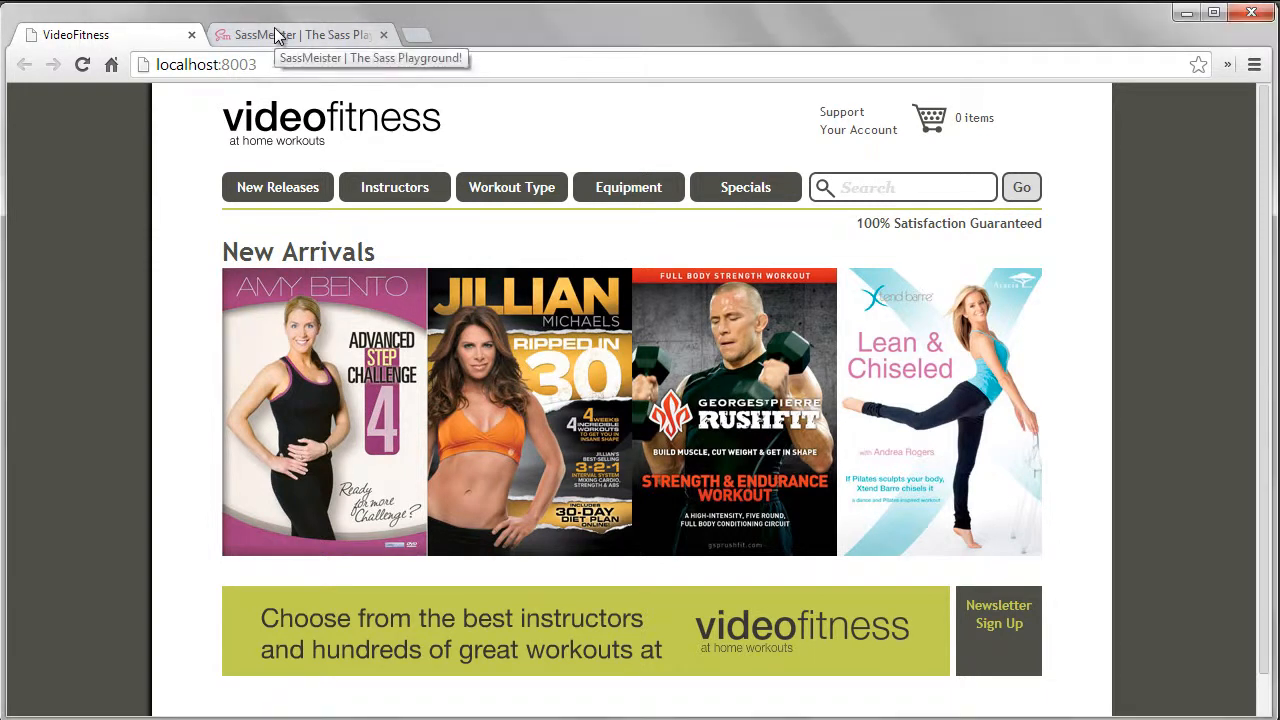
left_click(290, 34)
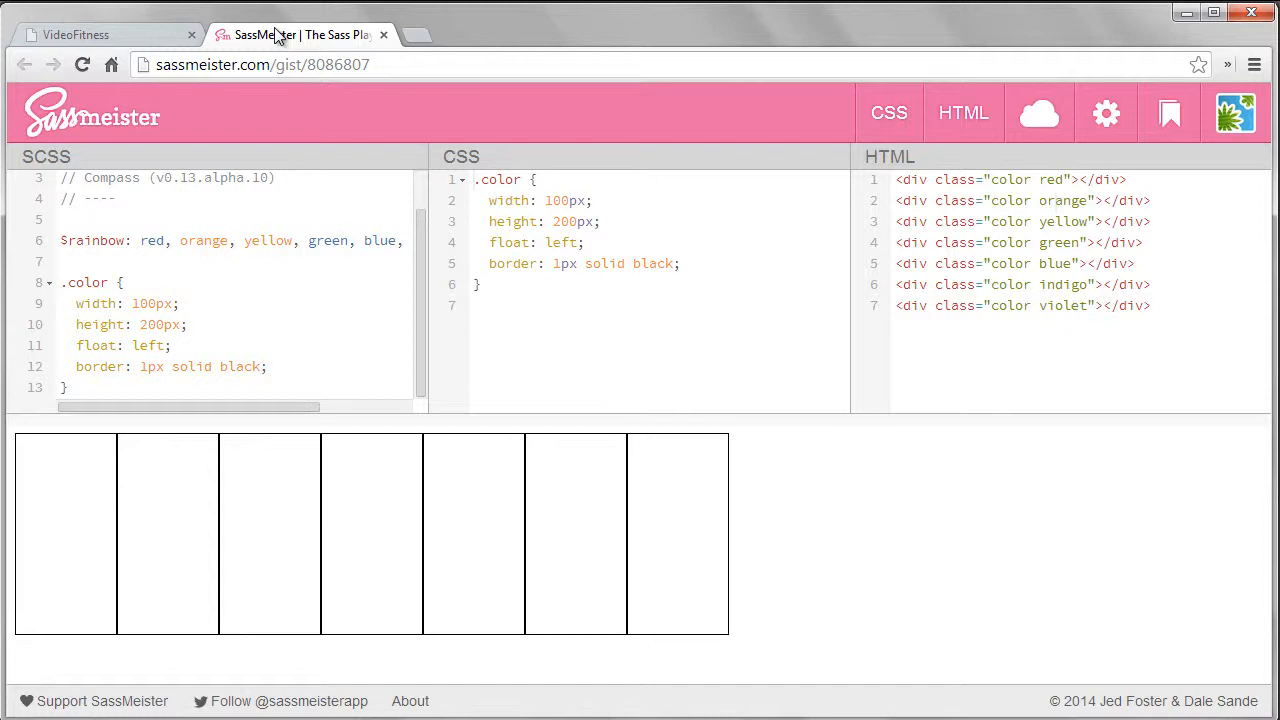
mouse_move(640, 98)
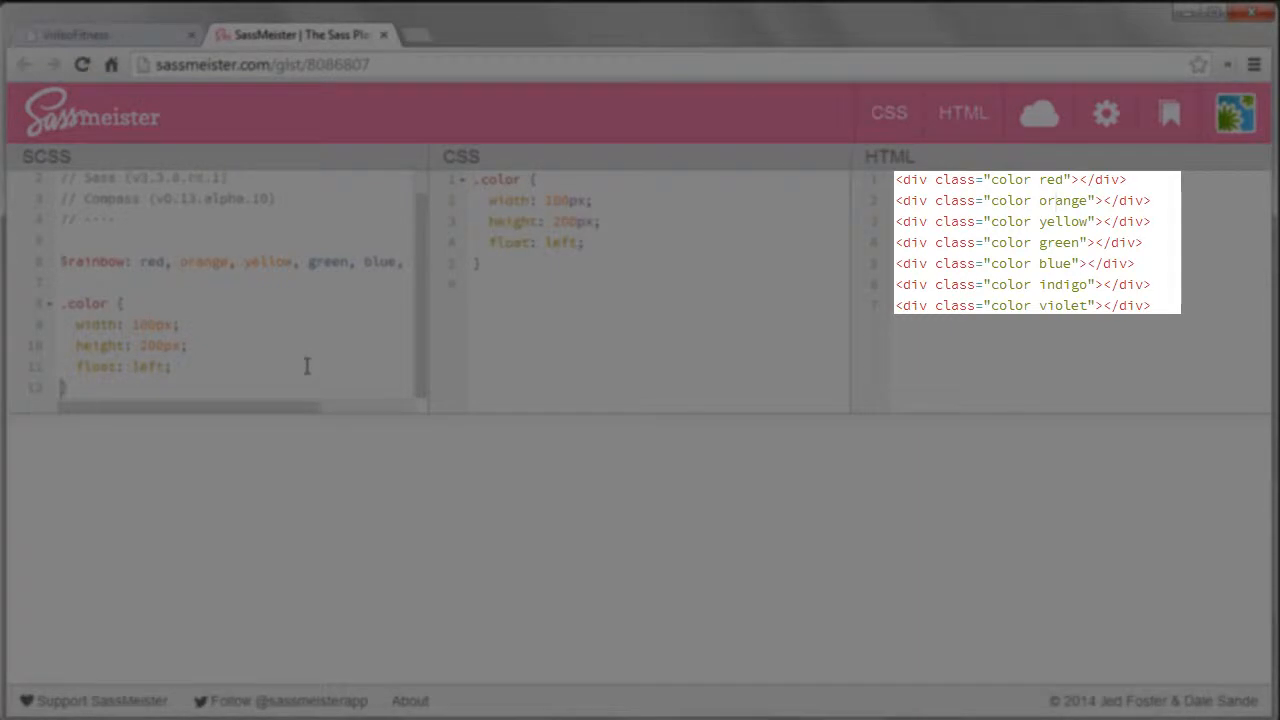
mouse_move(808, 220)
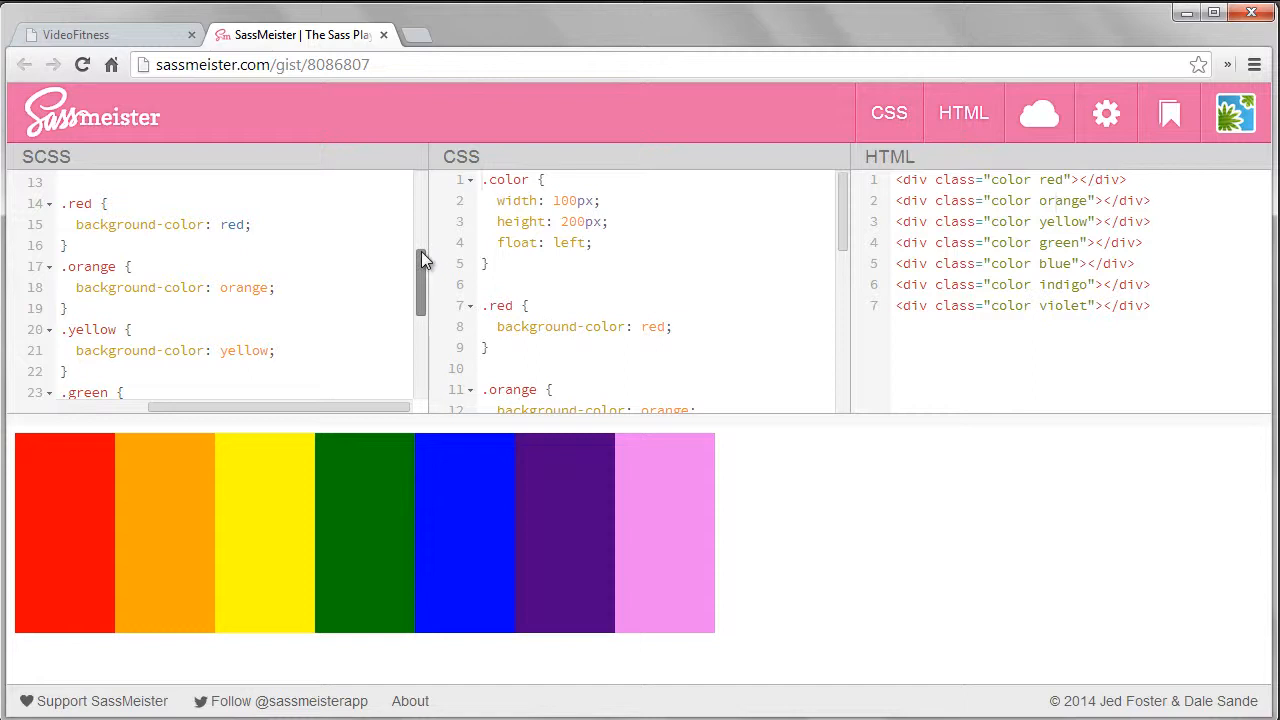
Step: Select a word in the SCSS pane near the per-color background rules
double_click(80, 204)
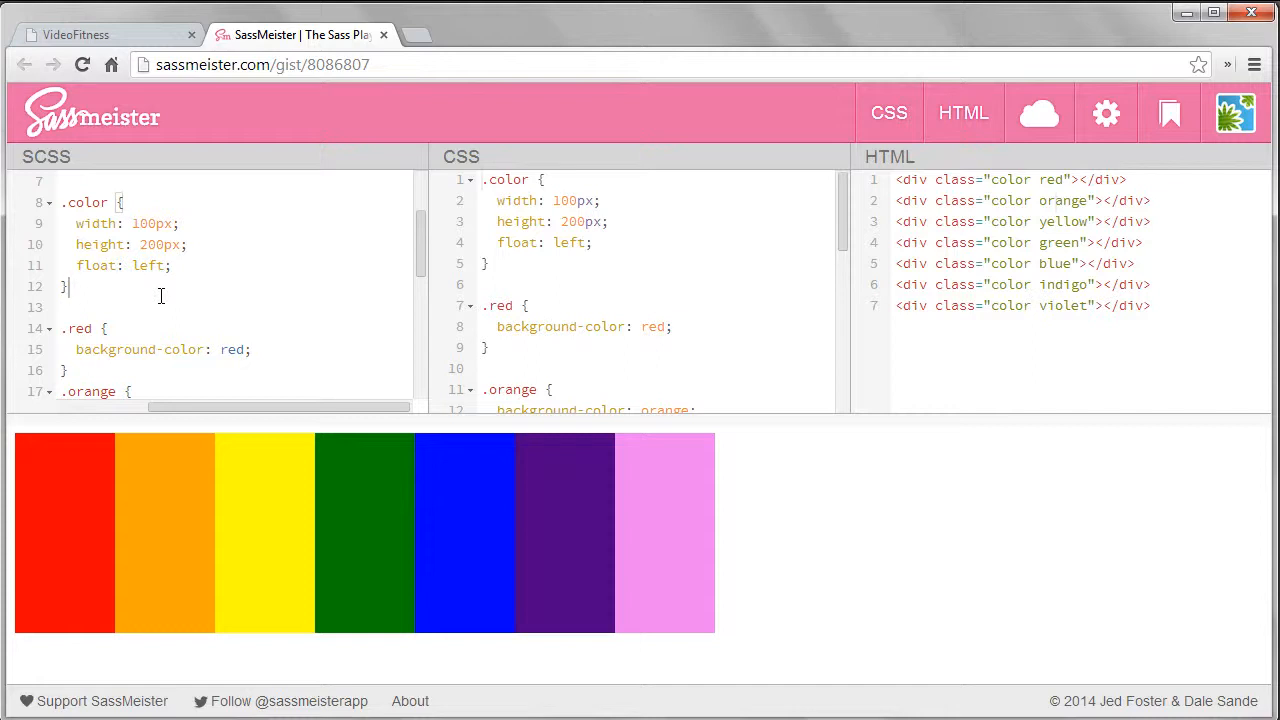
type("@ea")
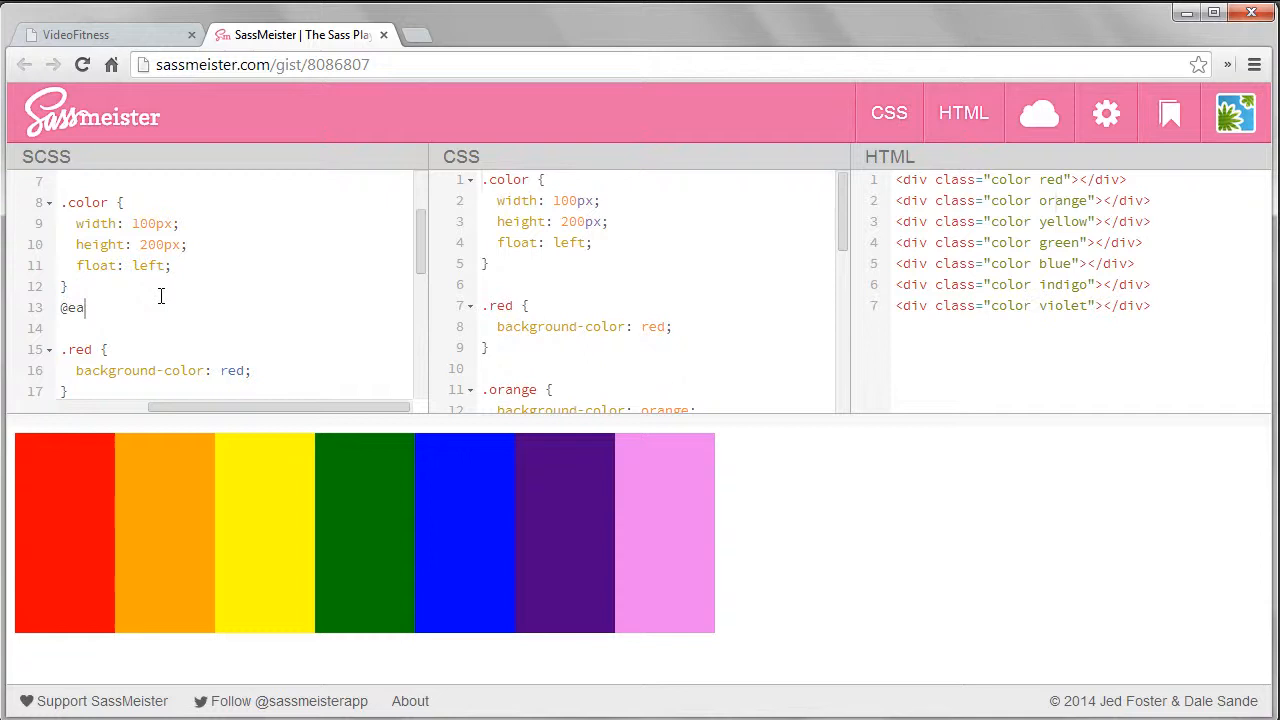
type("ch")
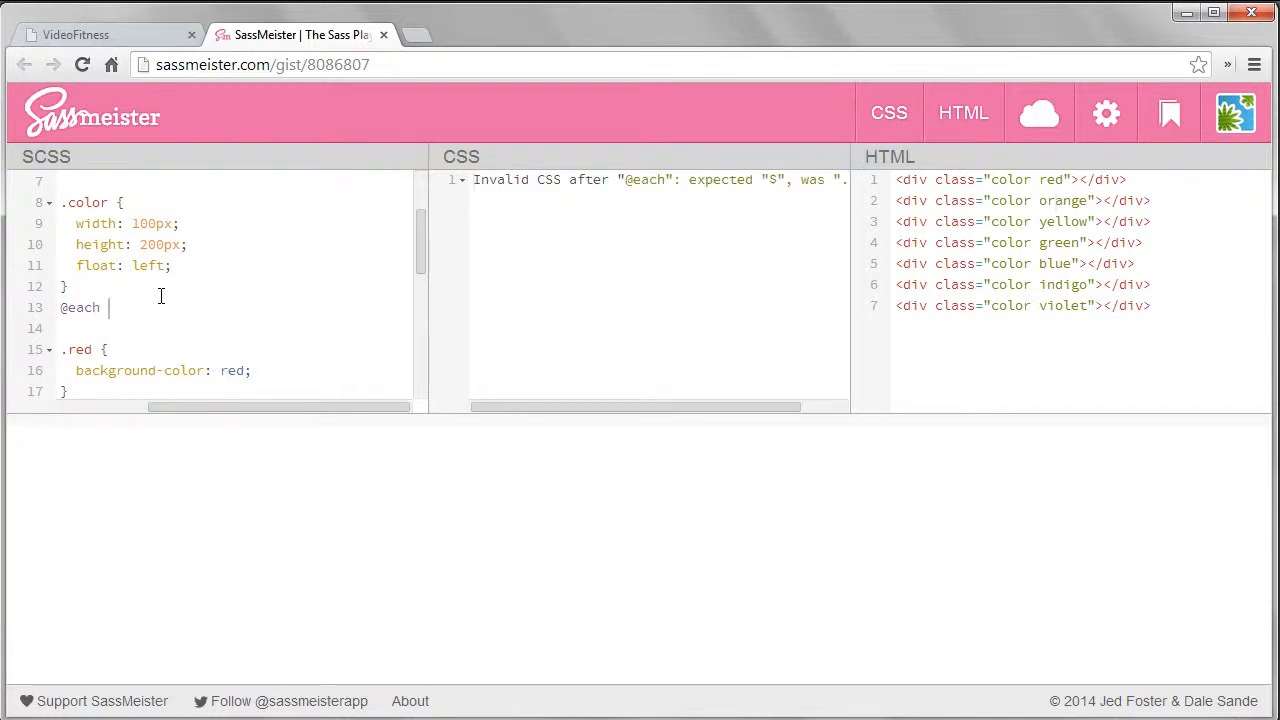
type("$color")
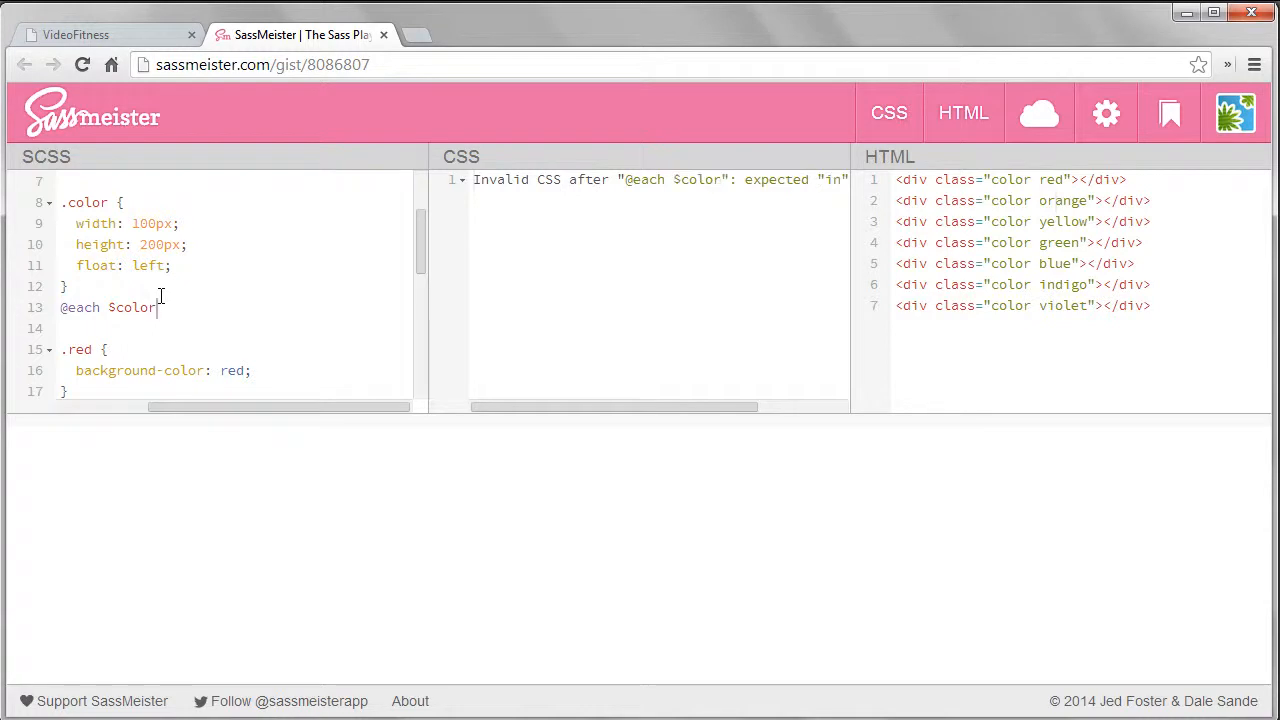
type("in")
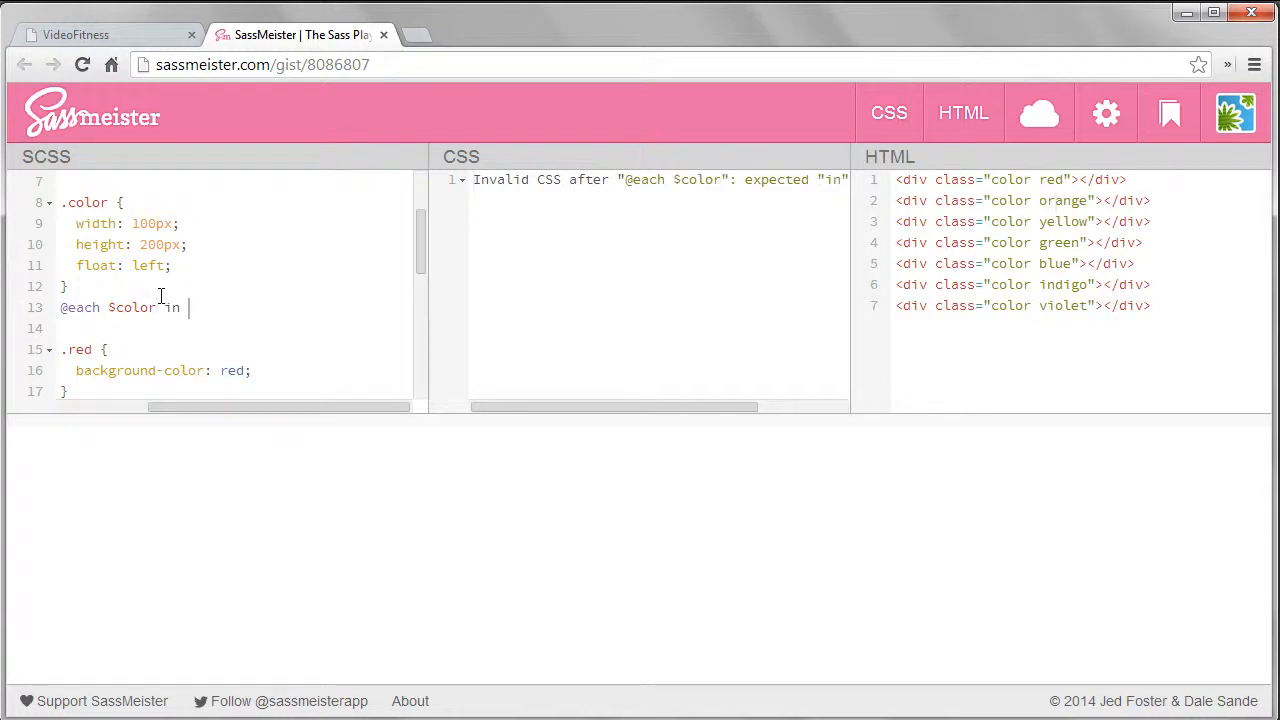
type("$rainbow {")
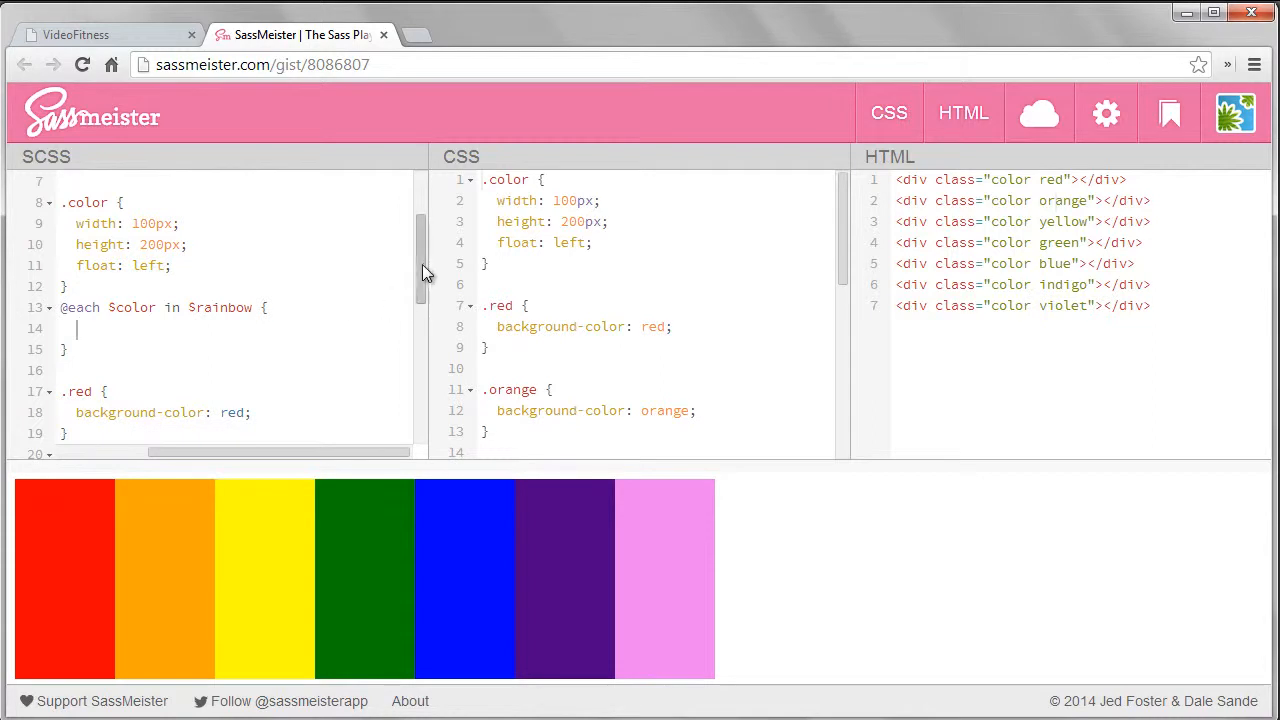
Step: Inside the loop, add a .color rule with background-color set to the bare word color
scroll("down", 3)
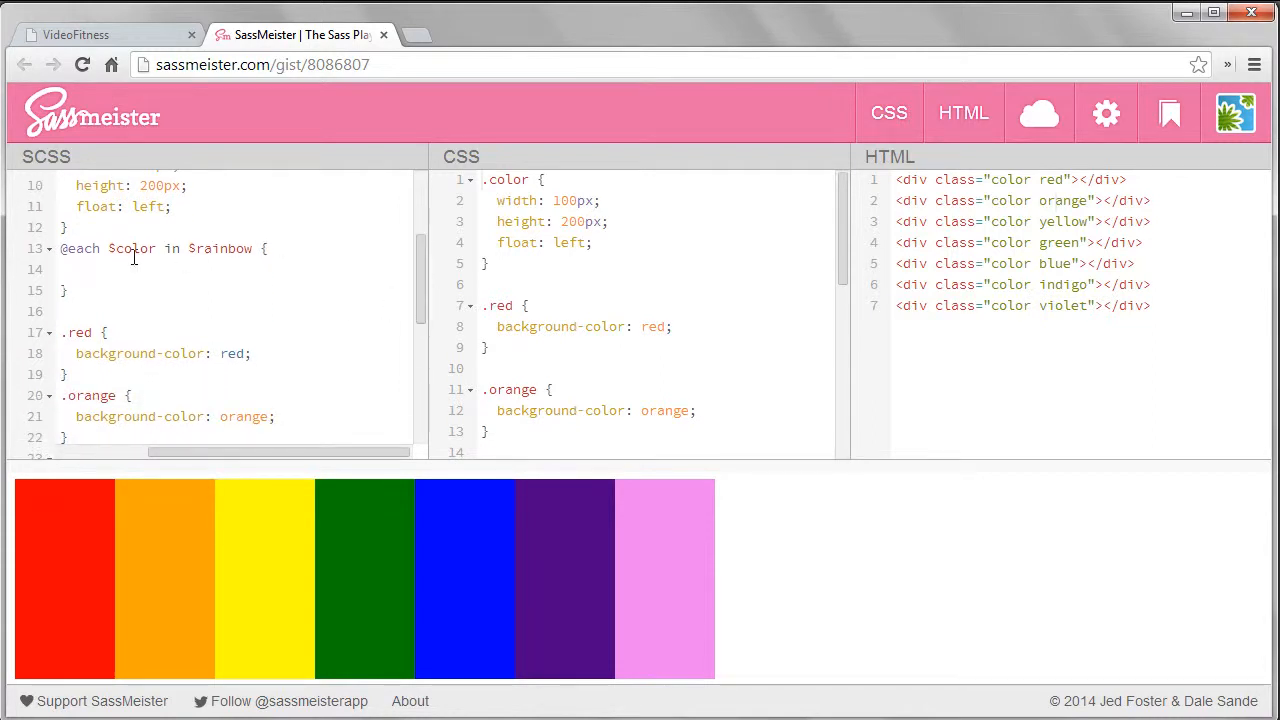
type(".color {")
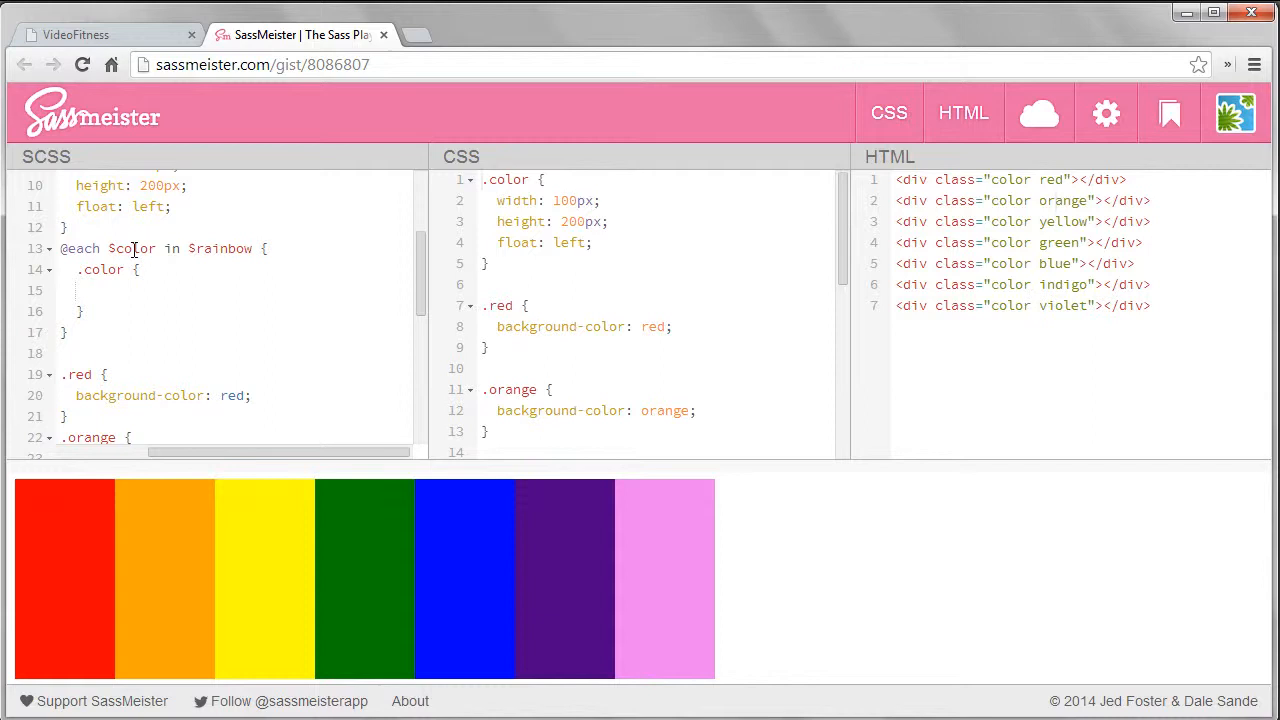
type("background-")
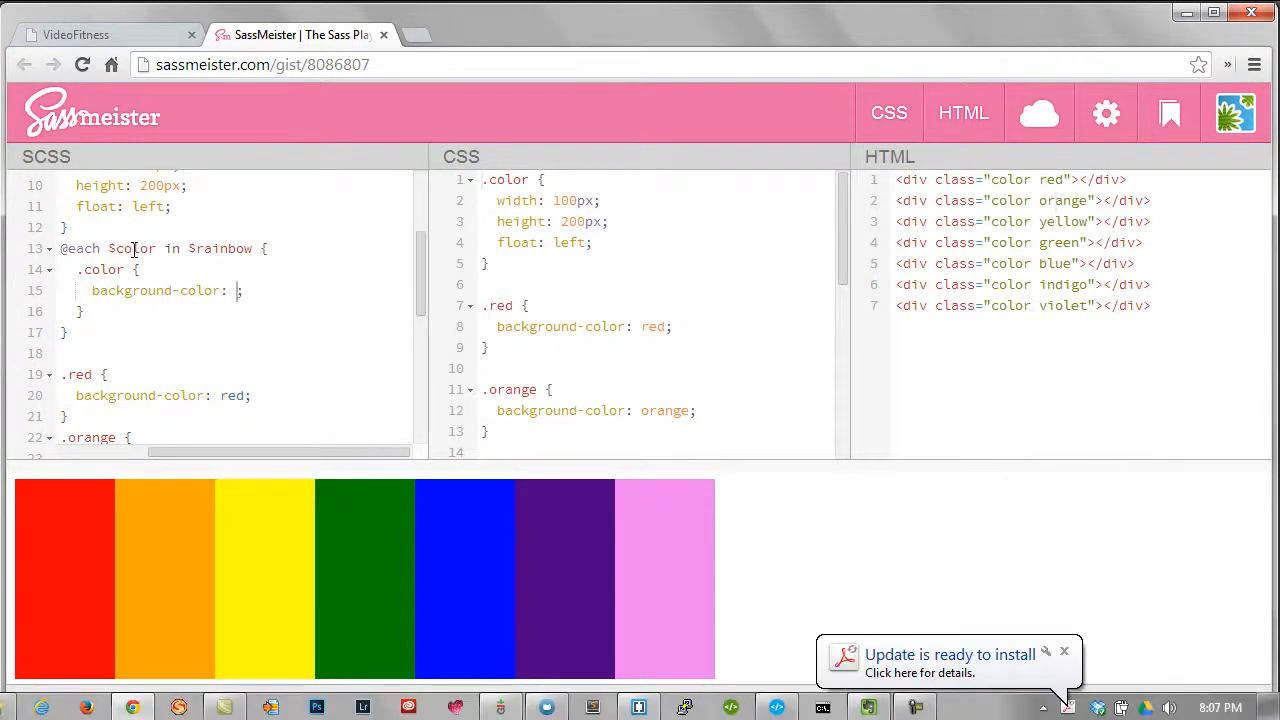
type("color")
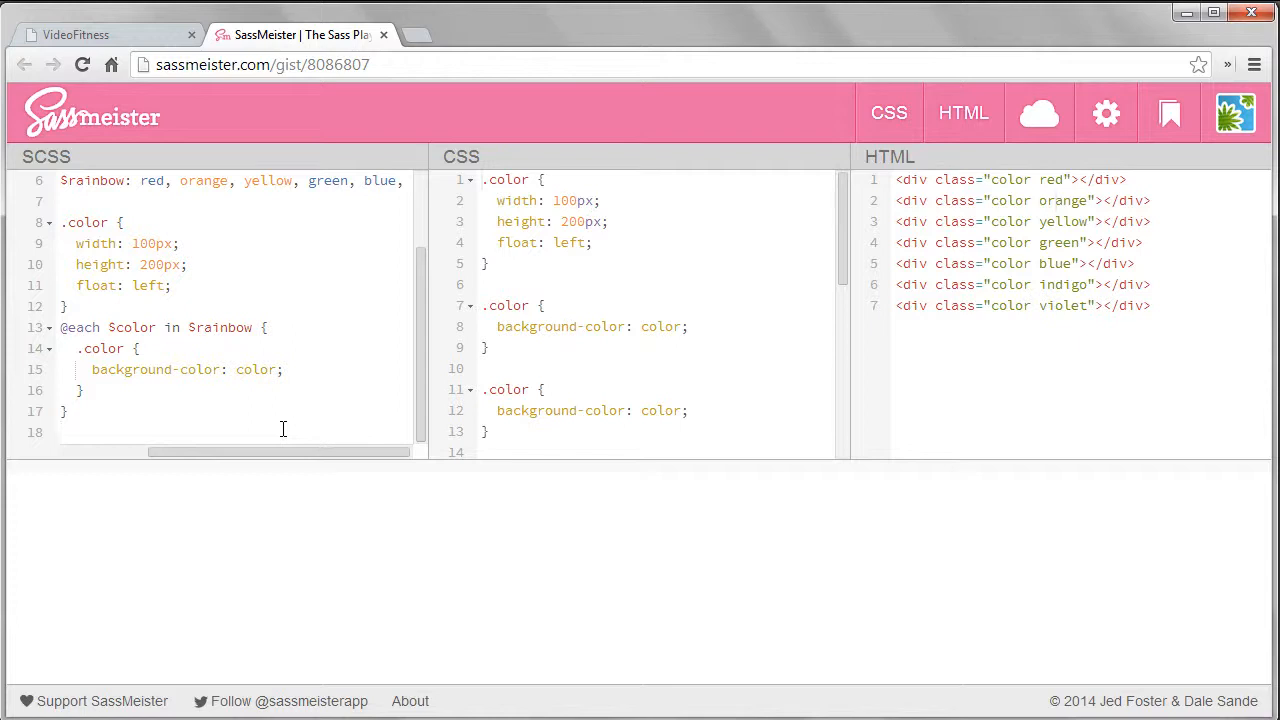
double_click(132, 328)
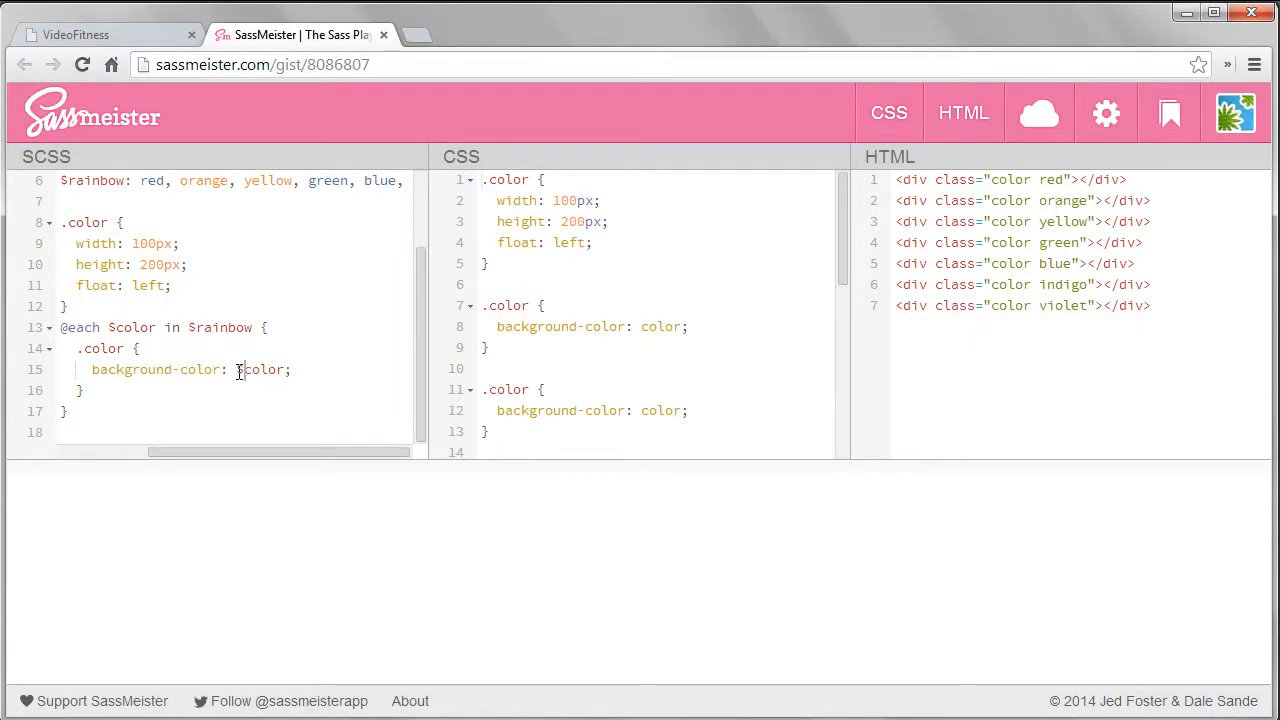
Step: Change the loop's background-color value to $color and check the compiled CSS
type("$")
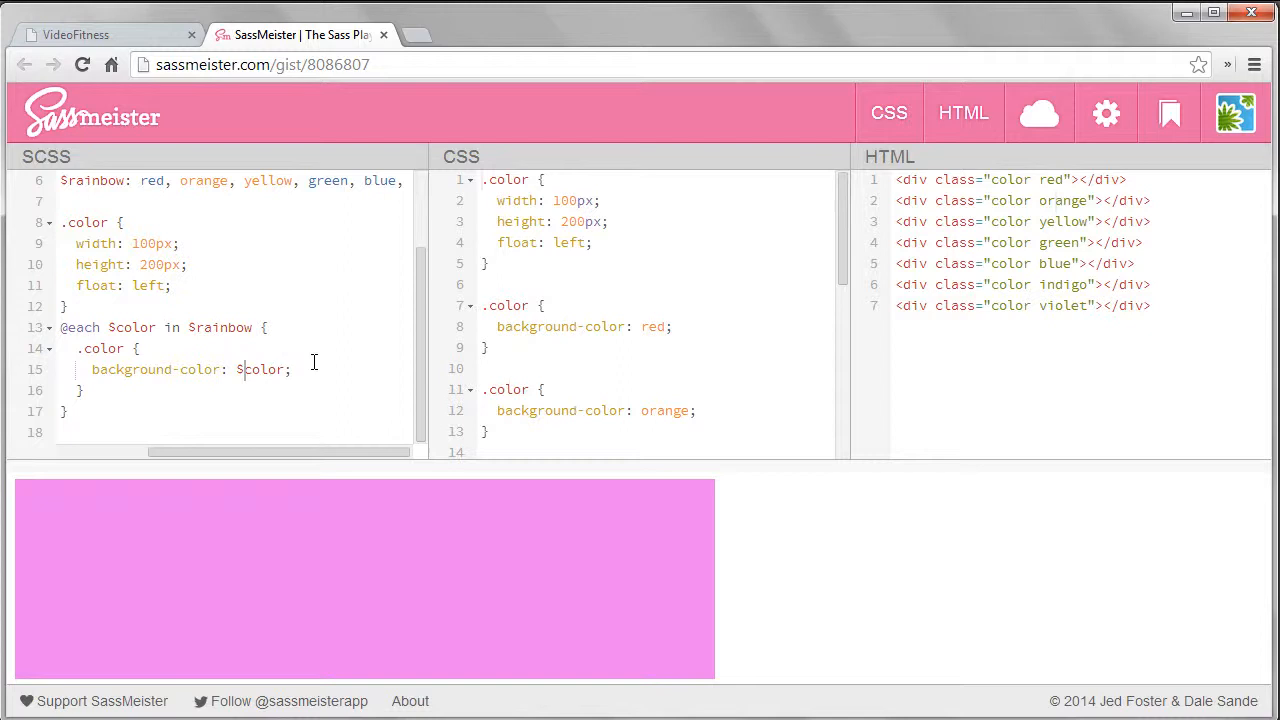
mouse_move(446, 382)
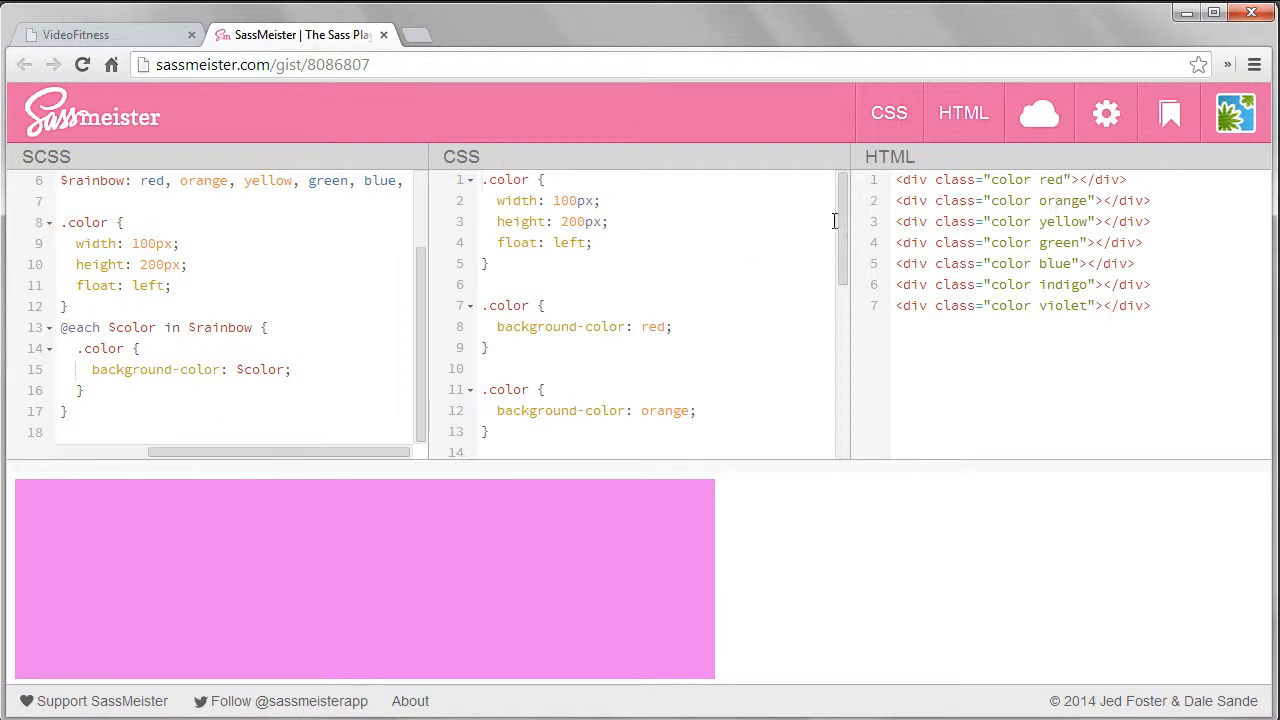
scroll("down", 3)
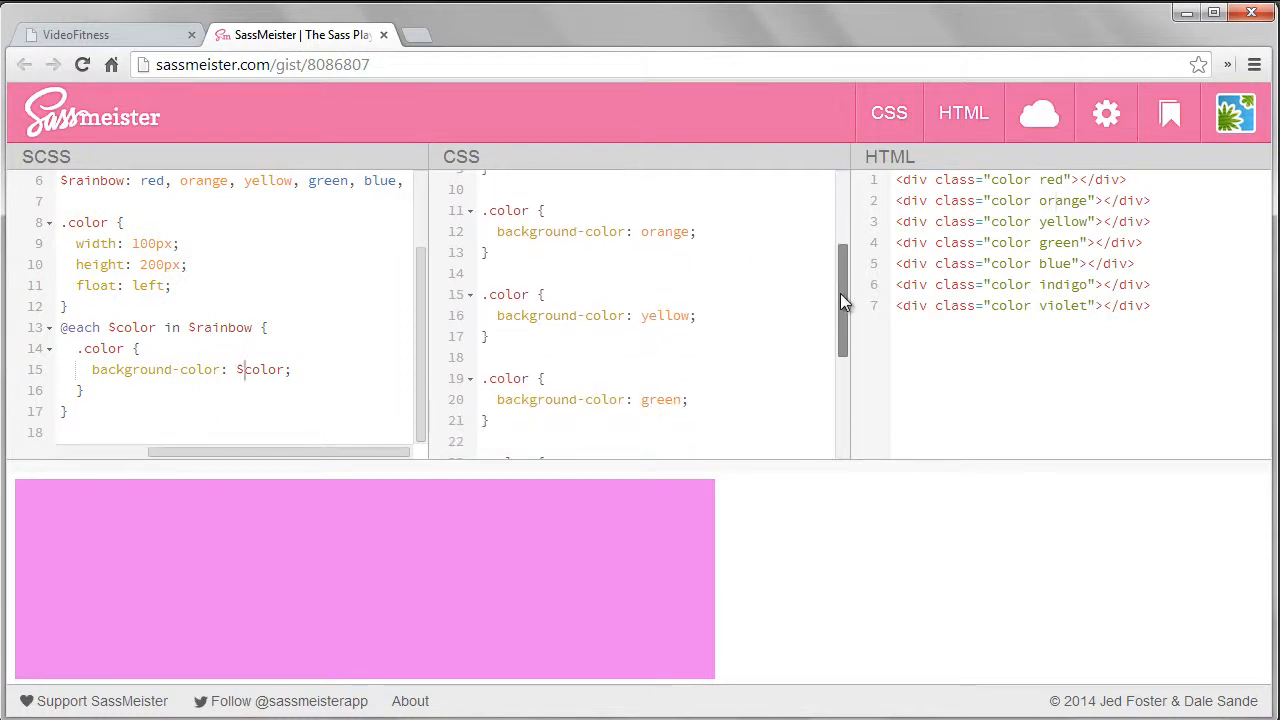
scroll("down", 3)
type("$")
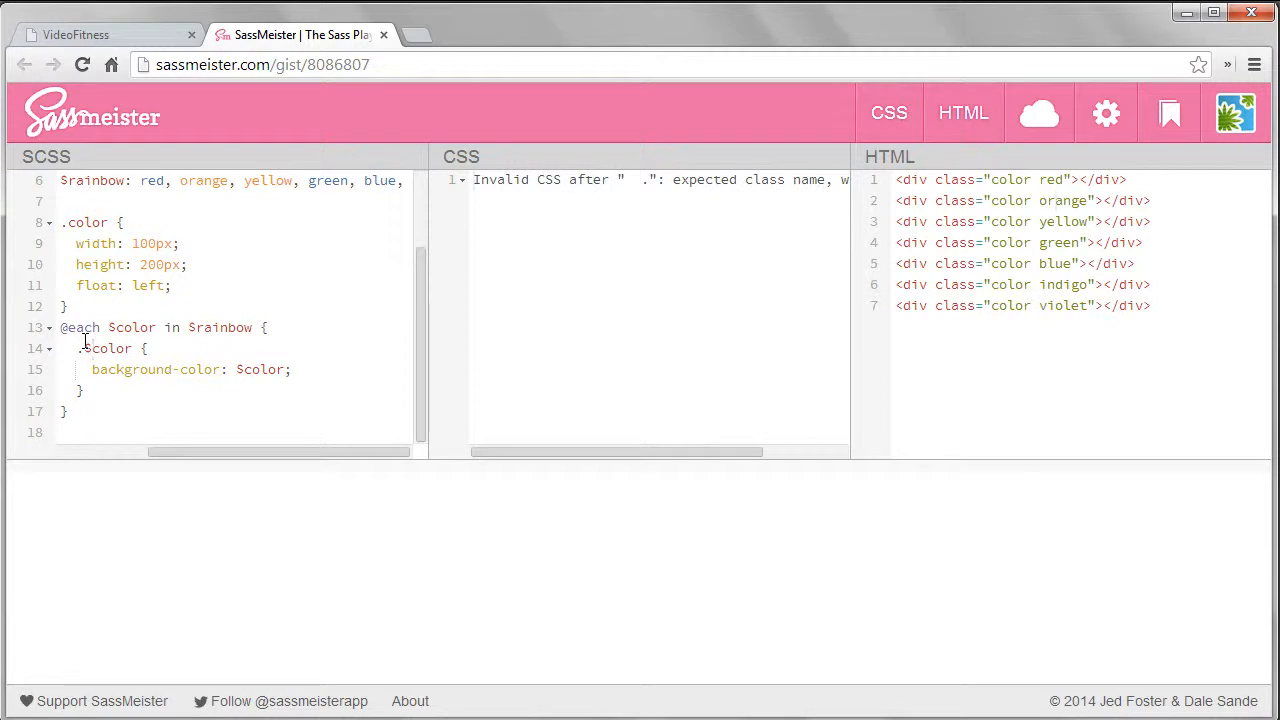
mouse_move(80, 348)
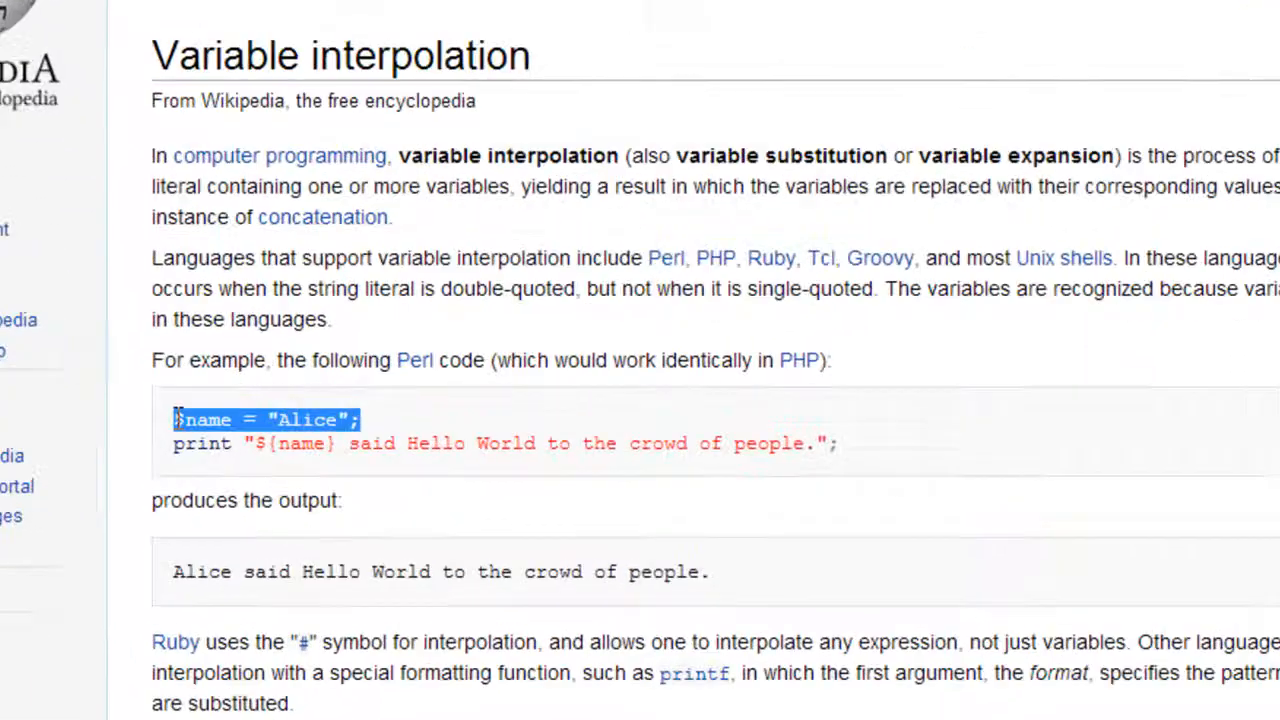
Step: Scroll the Variable interpolation article to the Perl $name example
scroll("down", 3)
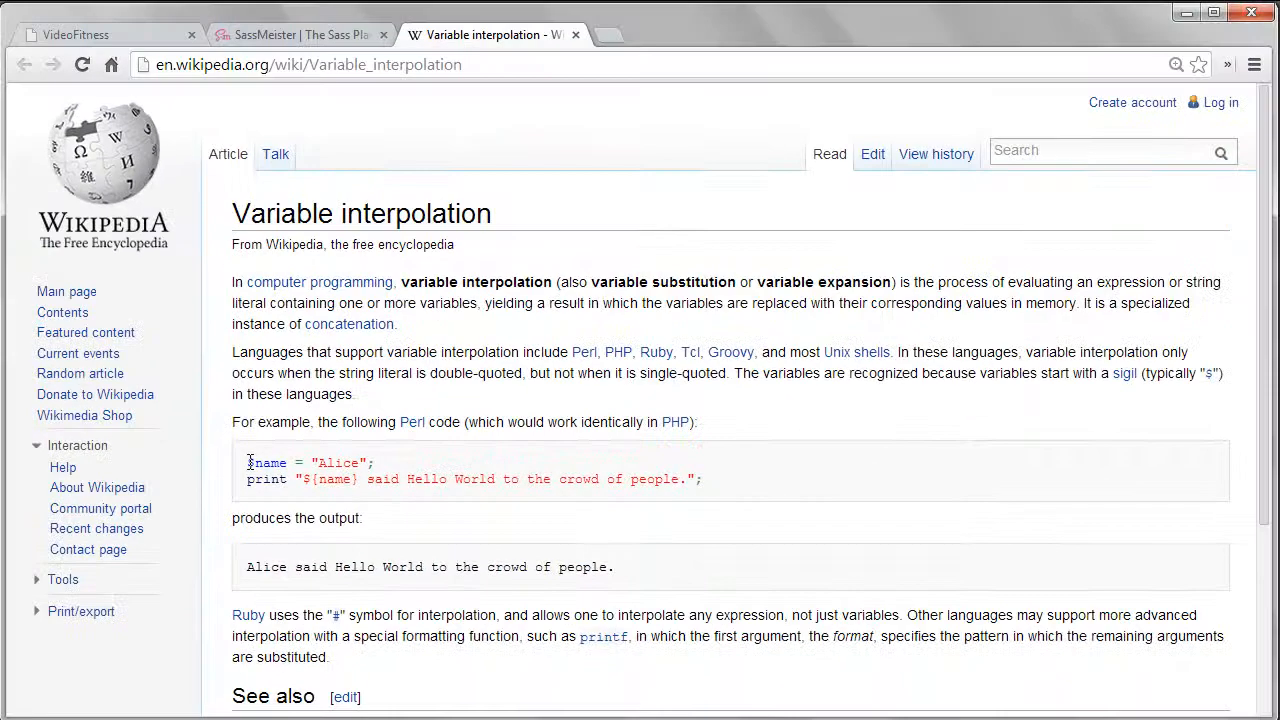
Step: Return to SassMeister and select $color in the loop's class selector for interpolation
left_click(296, 34)
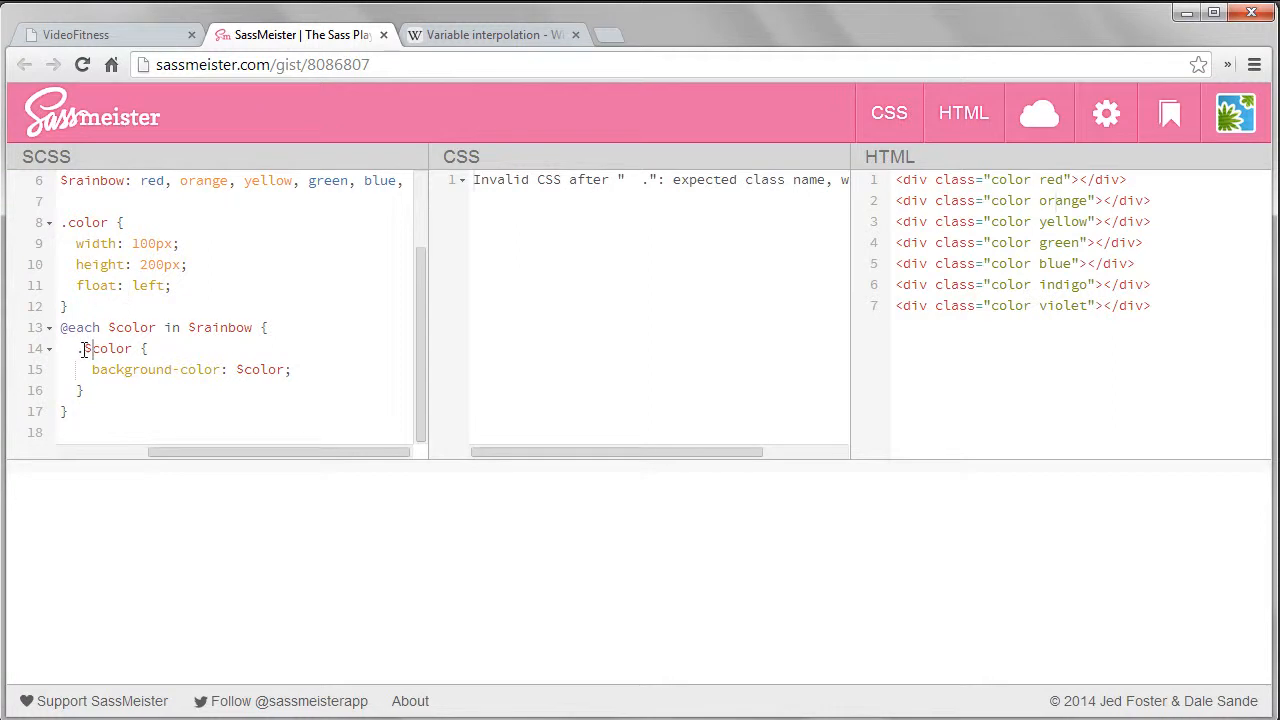
double_click(108, 348)
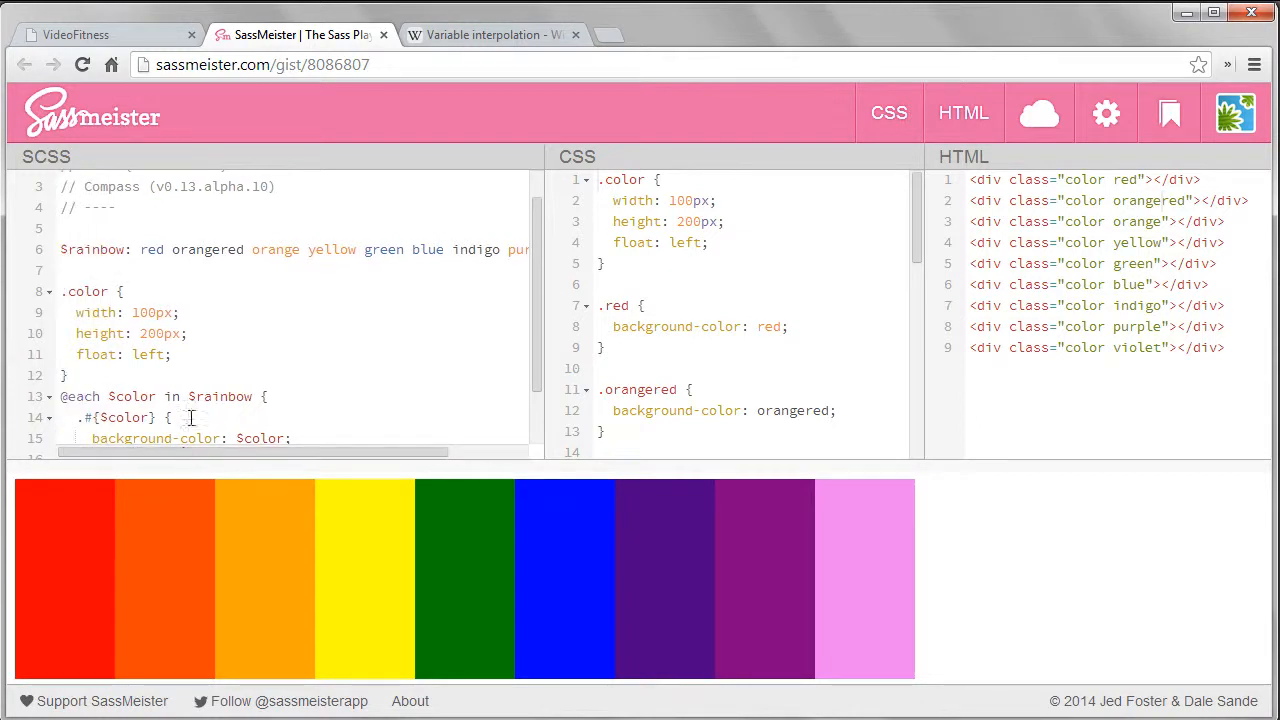
Step: Quote the colour names in the $rainbow list, starting with "red"
type("\"red\"")
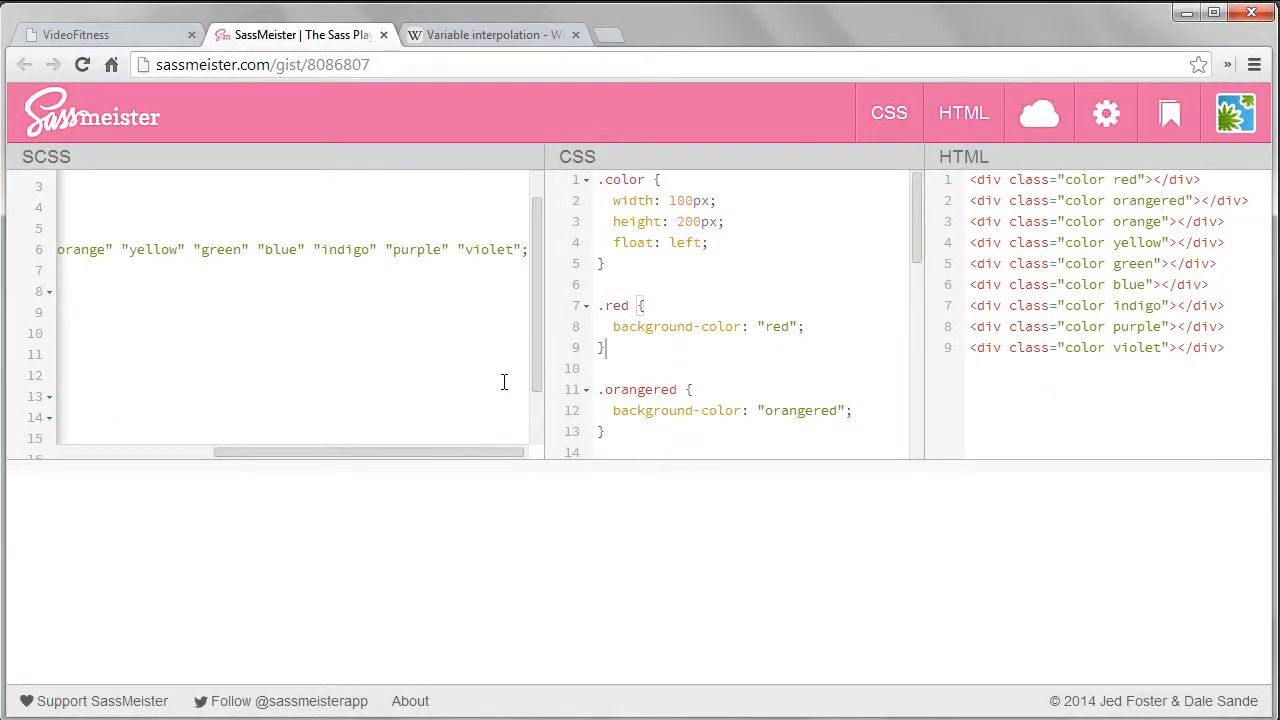
mouse_move(512, 384)
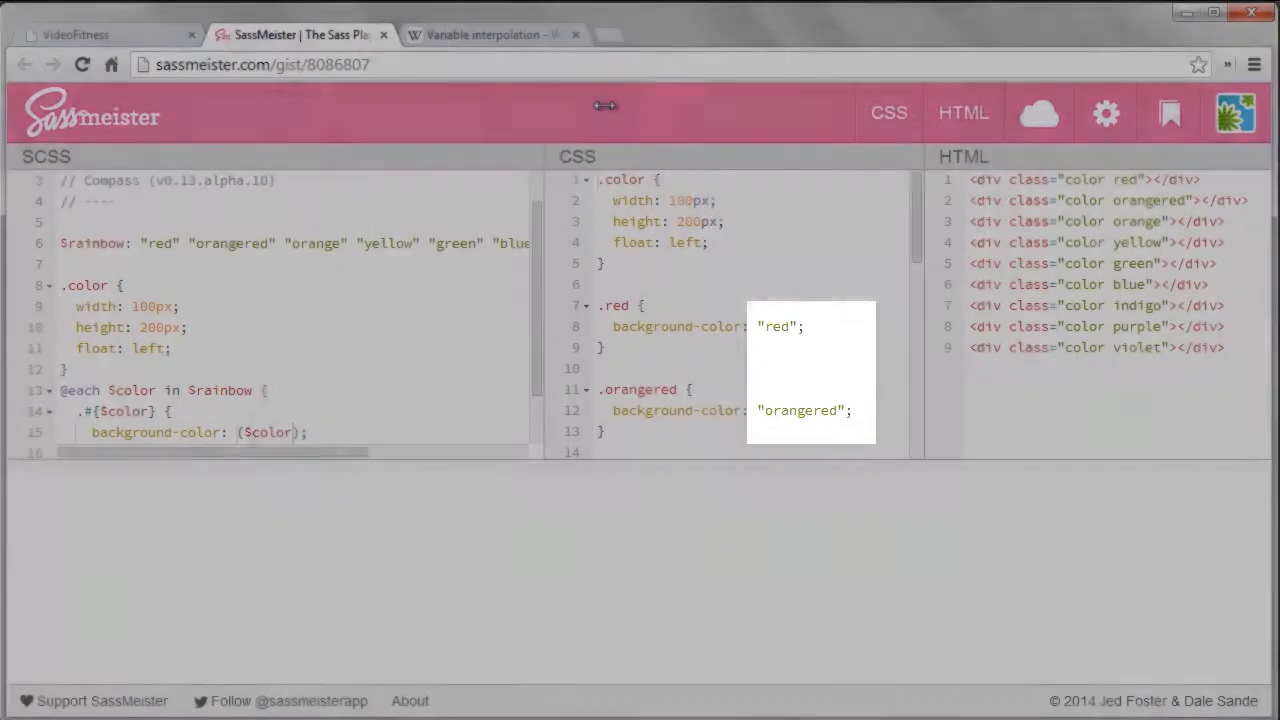
Step: Wrap the loop's background-color value in unquote($color)
type("u")
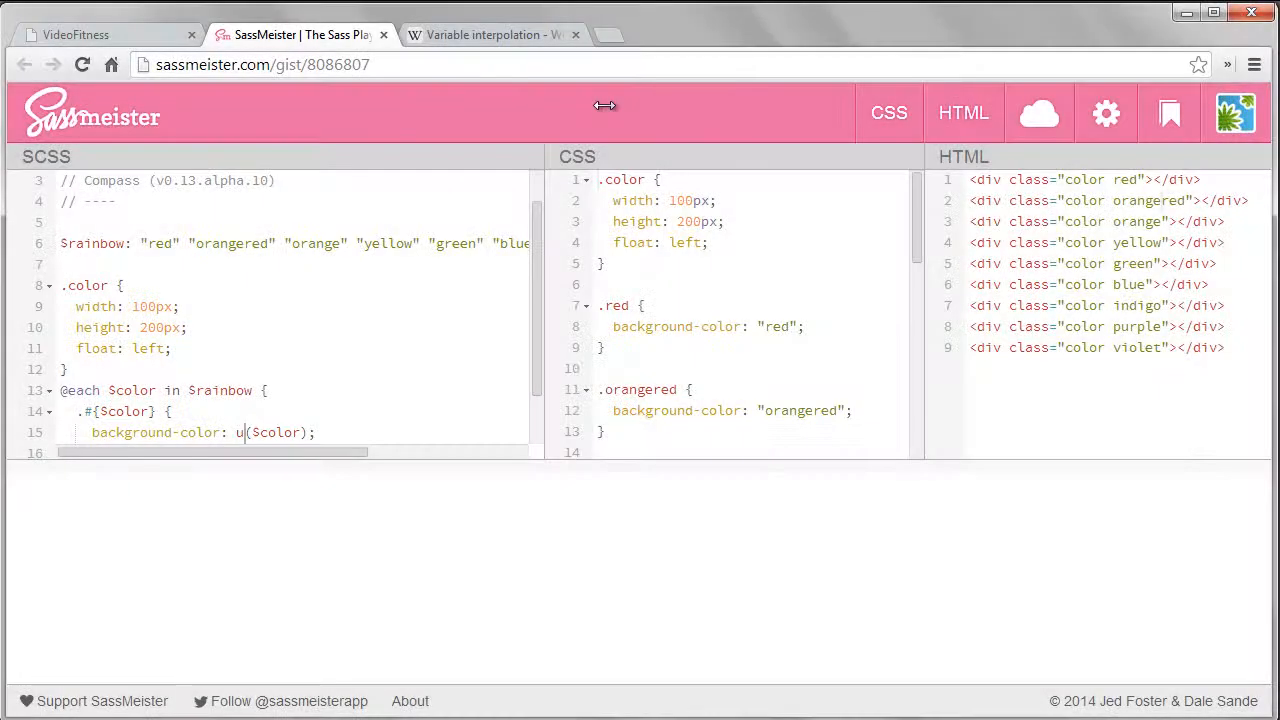
type("nquote")
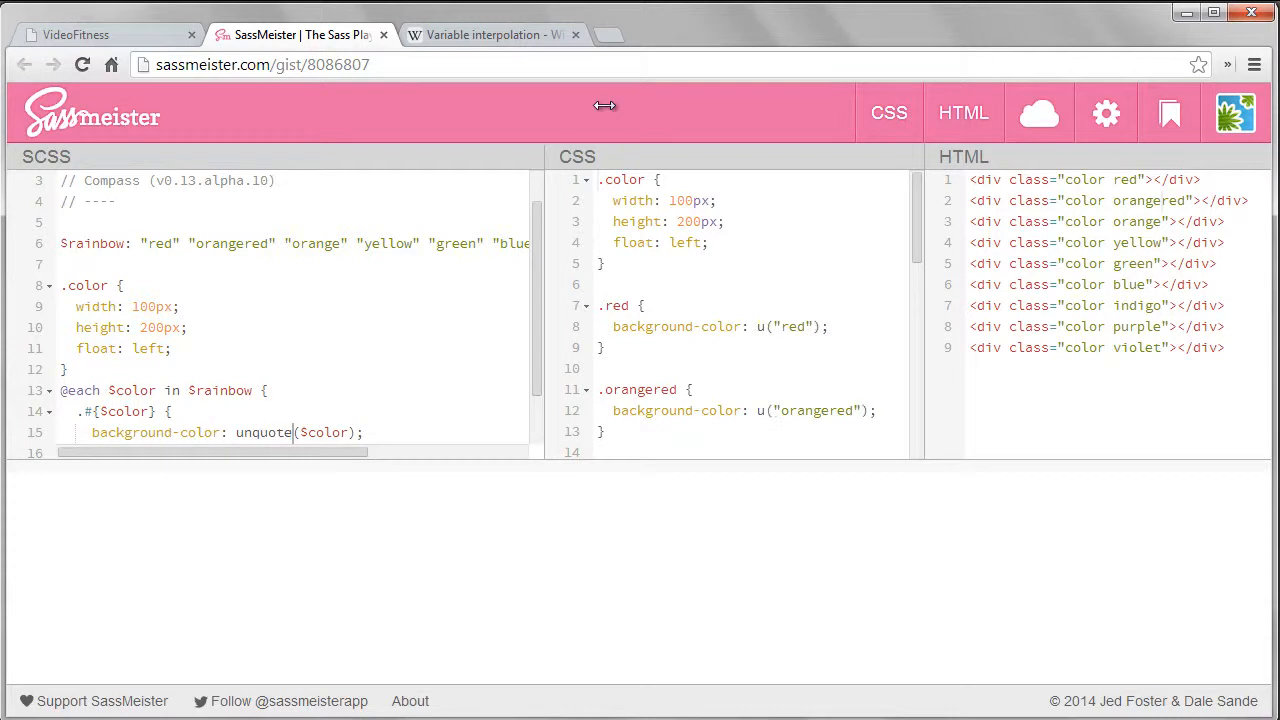